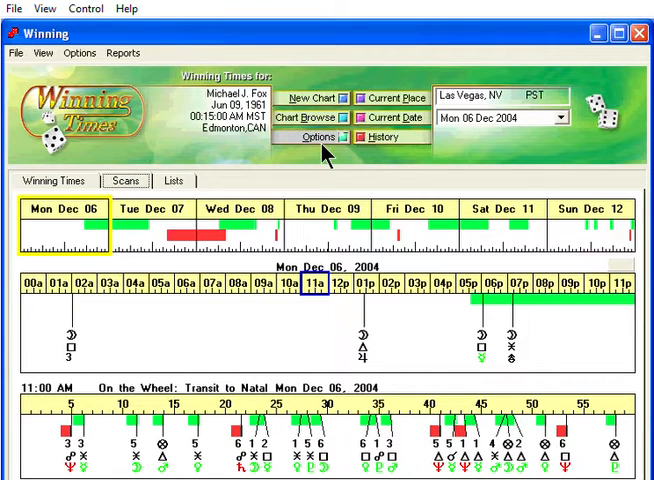
- Bring up the Options dialog showing the Scans page
click(304, 136)
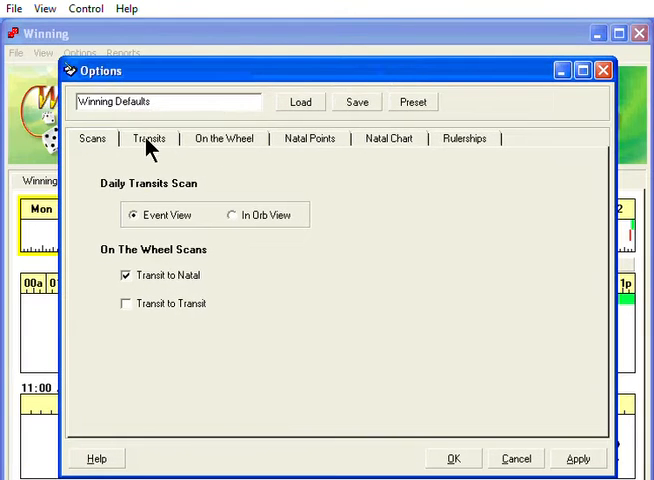
- On the Transits page choose a transit orb of 00°05' and apply with OK
click(148, 138)
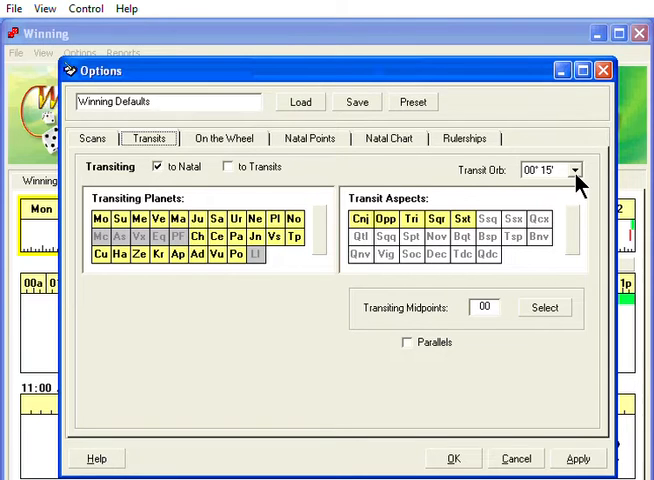
click(572, 168)
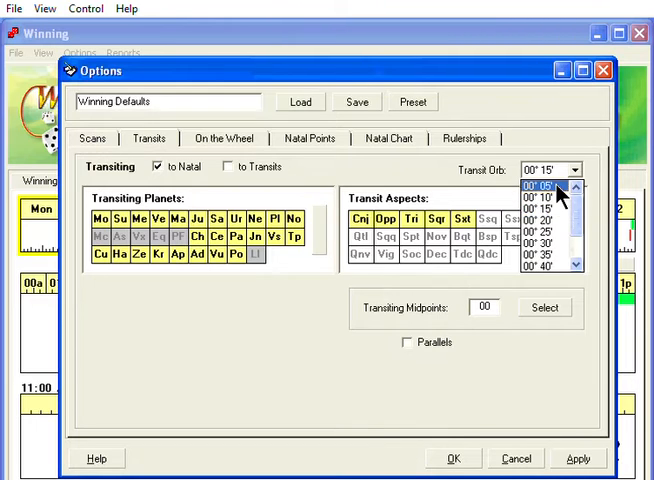
click(548, 184)
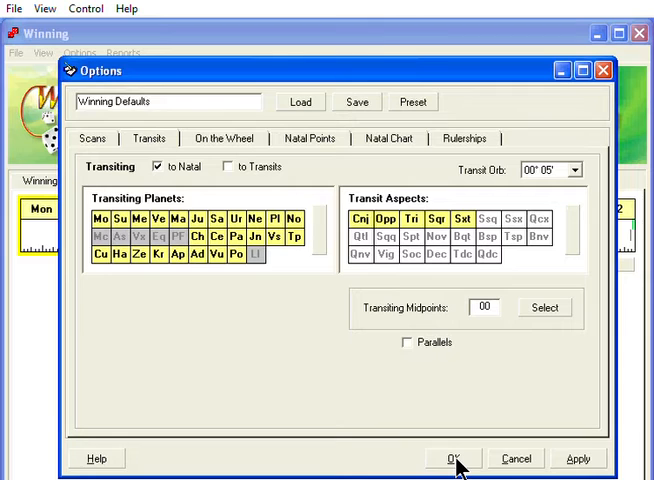
click(458, 454)
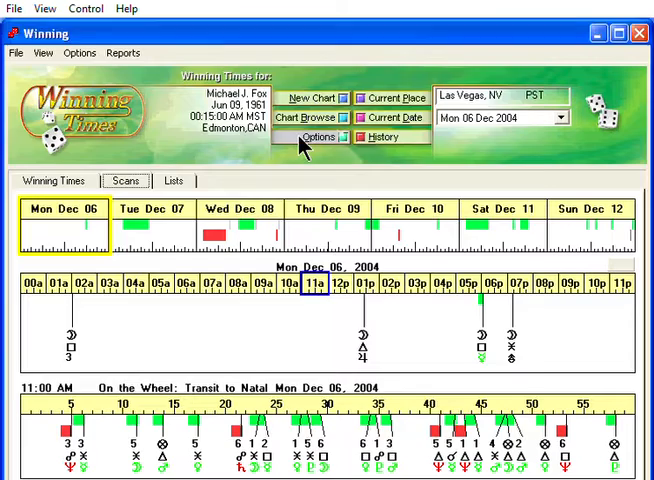
- Reopen the Options dialog, landing on the On the Wheel page
click(316, 136)
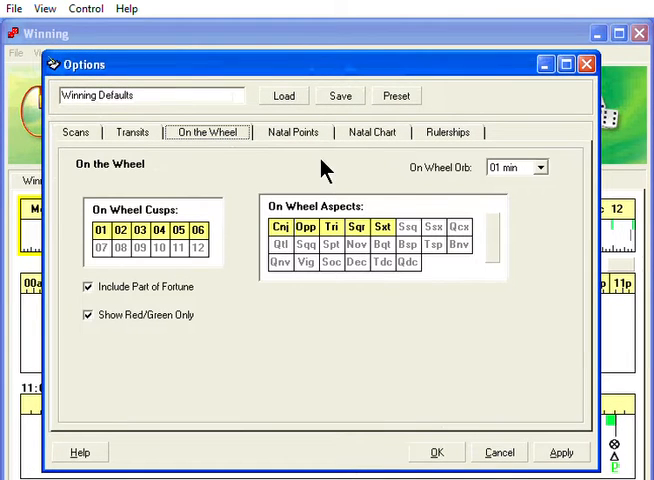
mouse_move(548, 178)
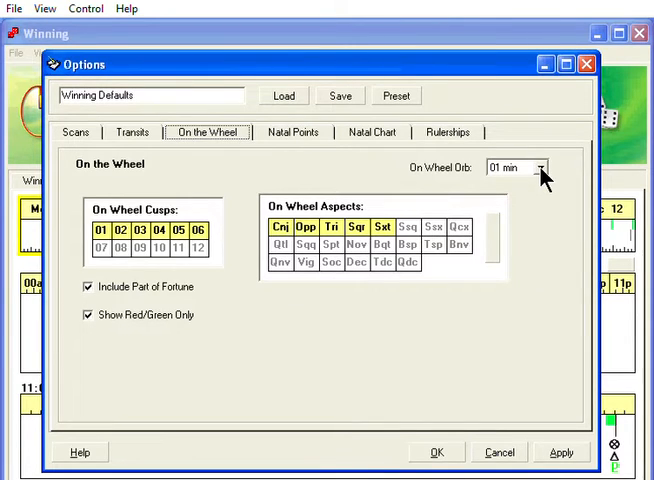
- Choose an On Wheel Orb of 04 min and apply with OK to refresh the scans
click(552, 168)
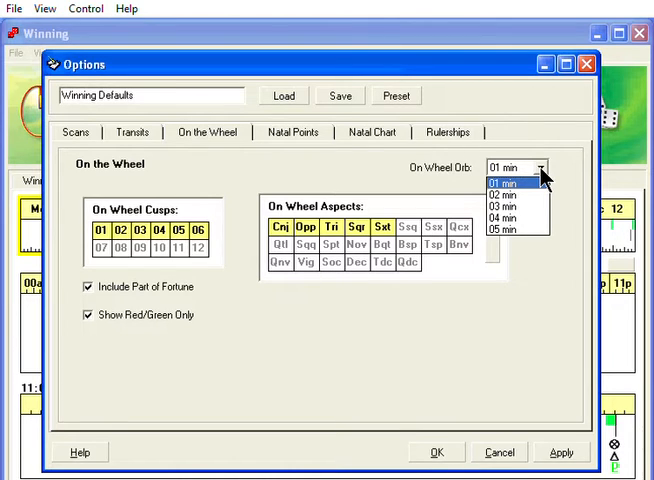
click(512, 214)
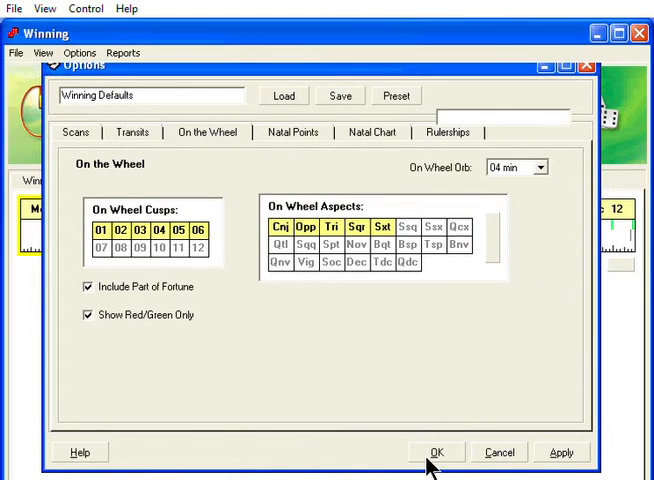
click(440, 452)
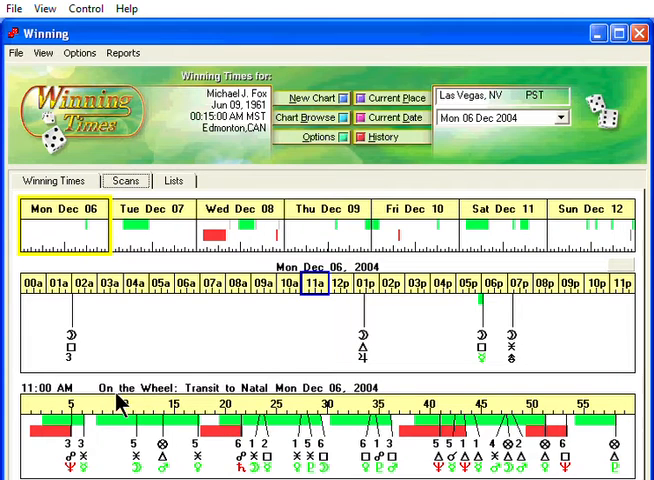
mouse_move(168, 448)
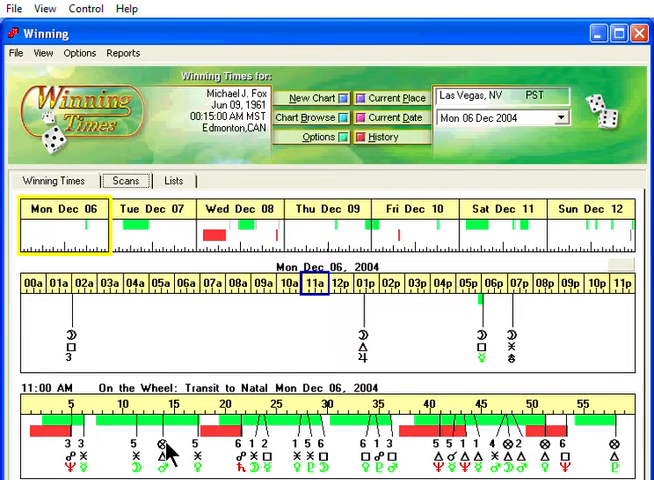